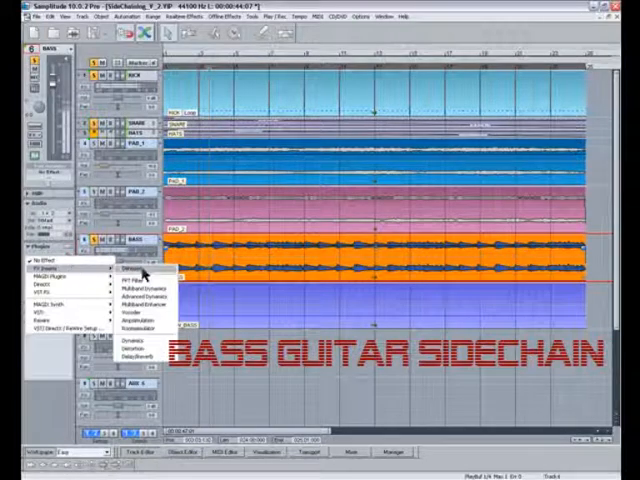
Open the Advanced Dynamics plug-in on the BASS track's effects insert
{"action": "left_click", "coordinate": [137, 292]}
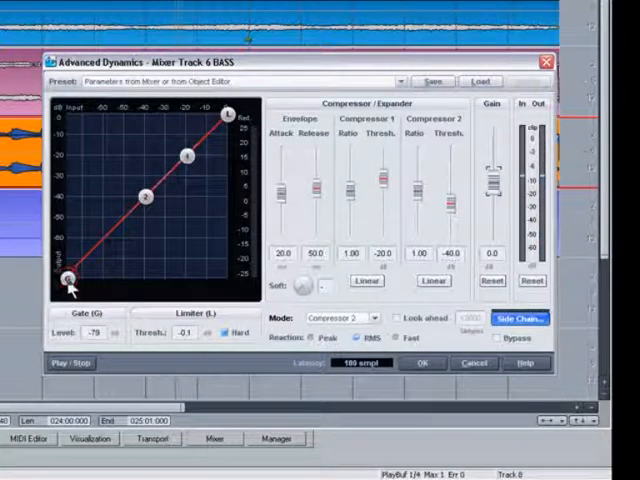
Drag the gate point right on the dynamics curve, raising Gate Level to about -46 dB
{"action": "left_click_drag", "start_coordinate": [62, 277], "coordinate": [112, 272]}
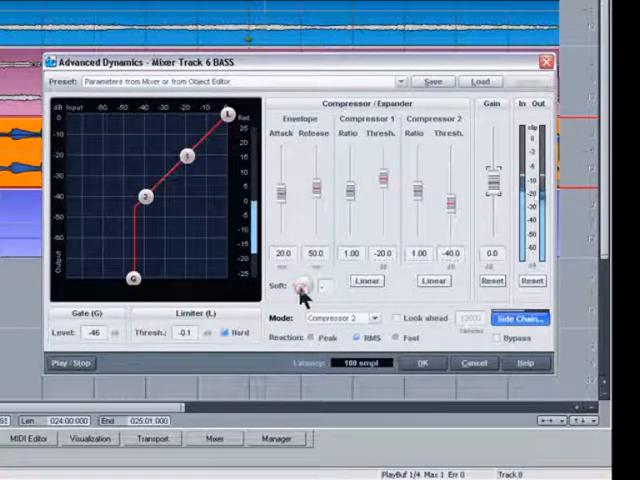
{"action": "left_click_drag", "start_coordinate": [298, 289], "coordinate": [305, 285]}
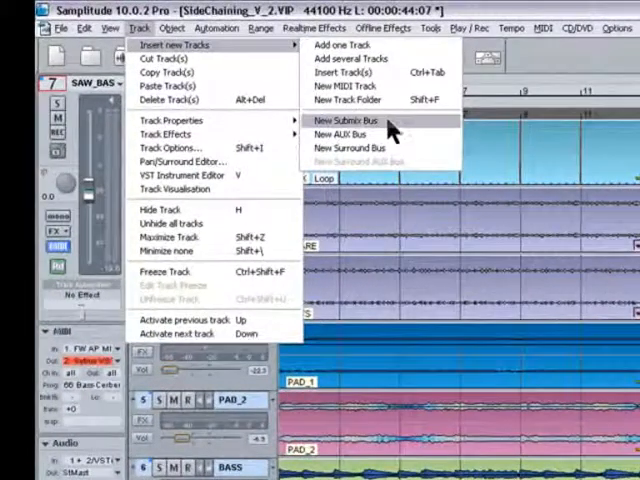
Insert a new submix bus track via Track > Insert new Tracks > New Submix Bus
{"action": "left_click", "coordinate": [344, 121]}
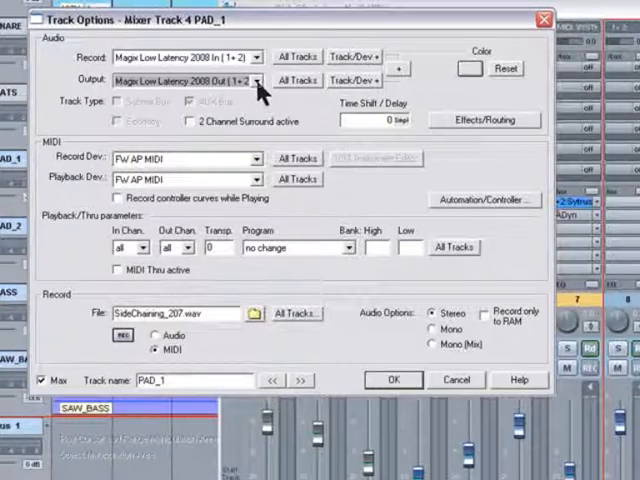
Open PAD_1's Output dropdown in Track Options to list output destinations
{"action": "left_click", "coordinate": [185, 80]}
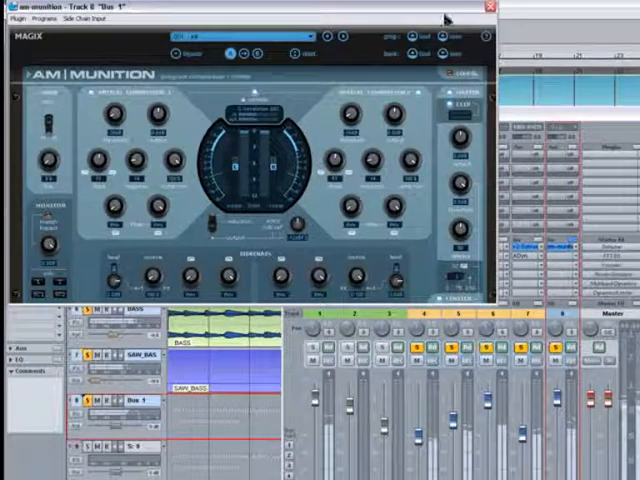
Close the AM Munition plug-in window on Bus 1 to return to the arrangement
{"action": "left_click", "coordinate": [485, 5]}
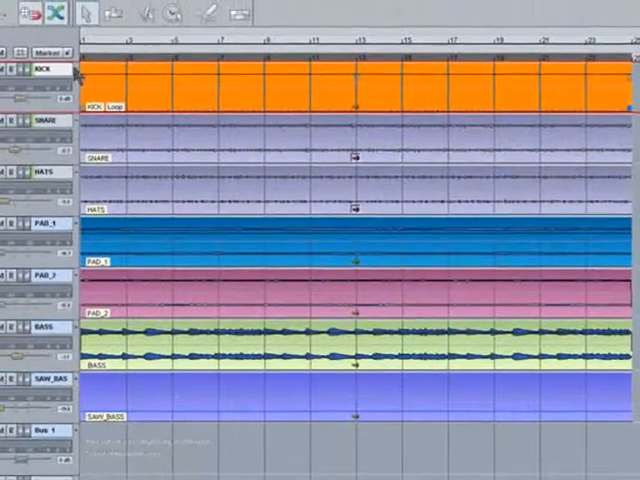
Freeze the KICK track from its header's right-click menu
{"action": "right_click", "coordinate": [50, 70]}
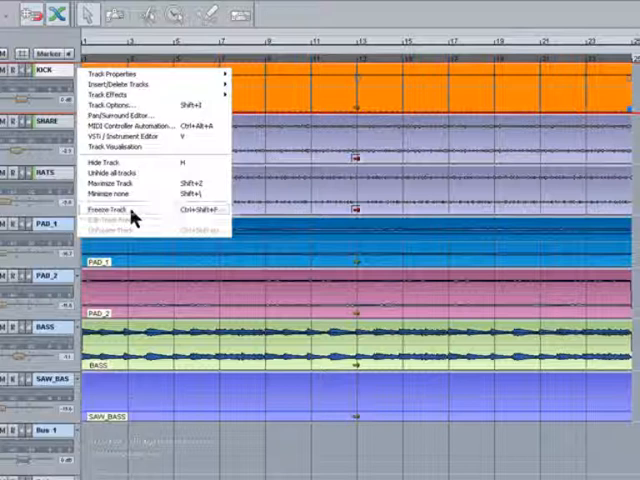
{"action": "left_click", "coordinate": [112, 210]}
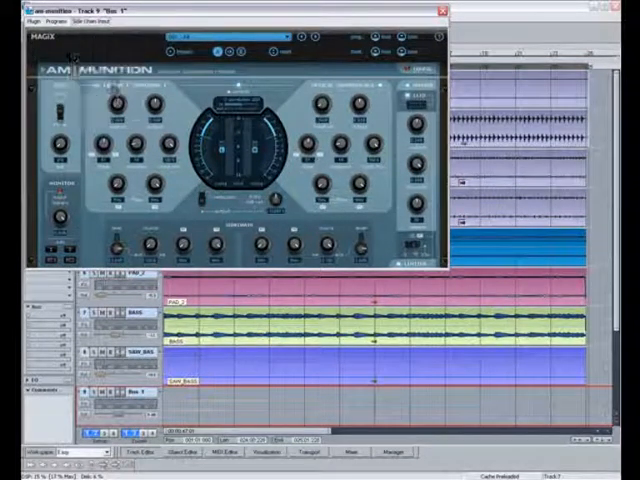
Open AM Munition's Side Chain Input list to choose Track 01: KICK as trigger
{"action": "left_click", "coordinate": [85, 18]}
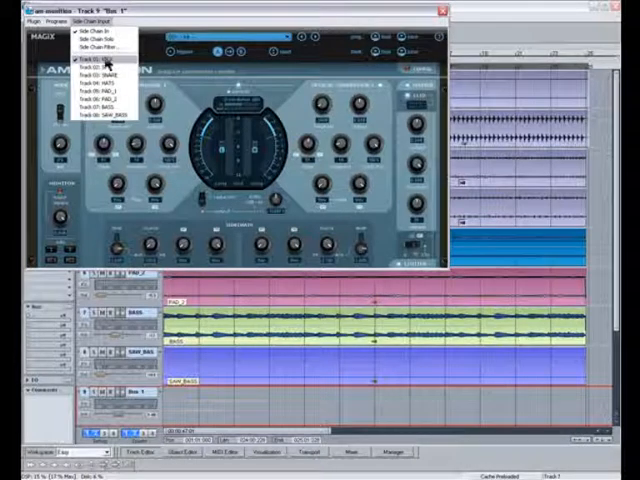